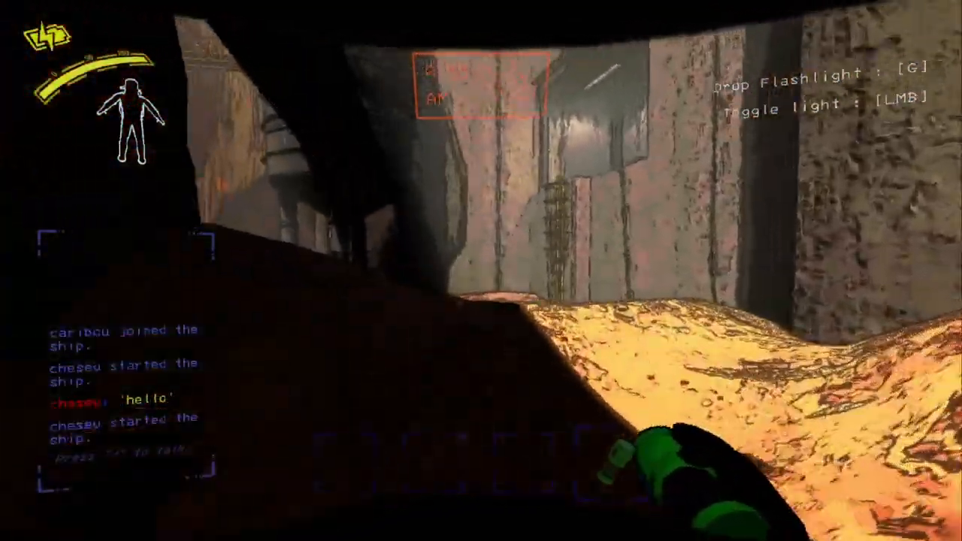
{"action": "mouse_move", "coordinate": [481, 271]}
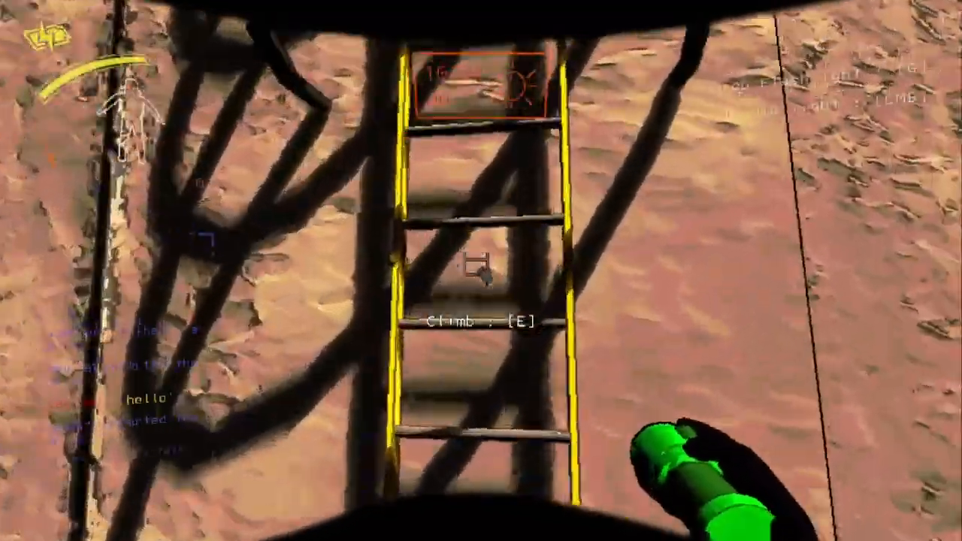
{"action": "key", "text": "e"}
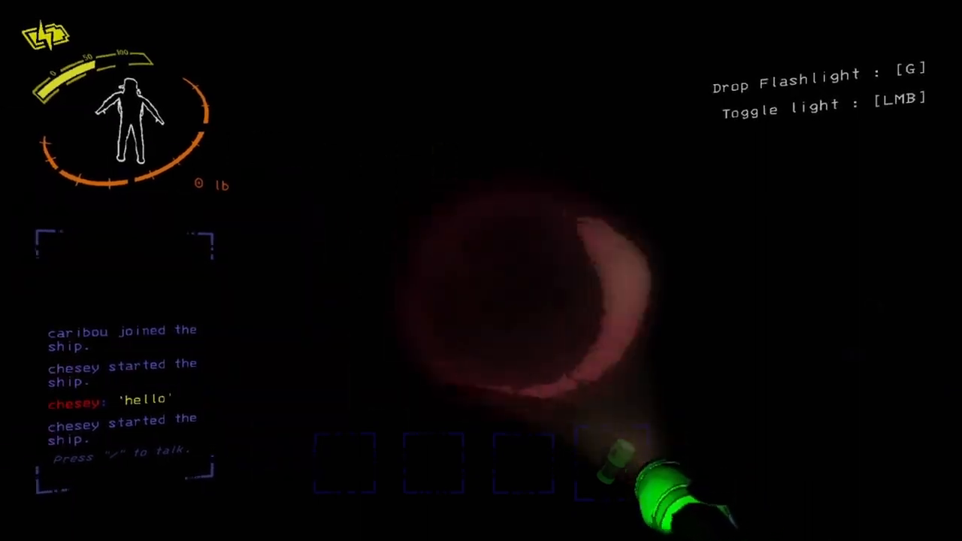
{"action": "left_click", "coordinate": [481, 271]}
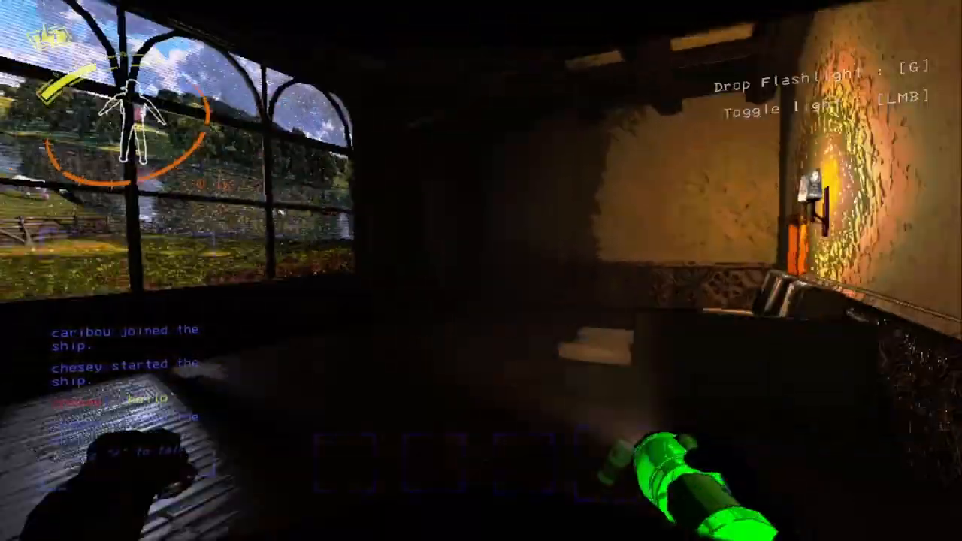
{"action": "mouse_move", "coordinate": [481, 270]}
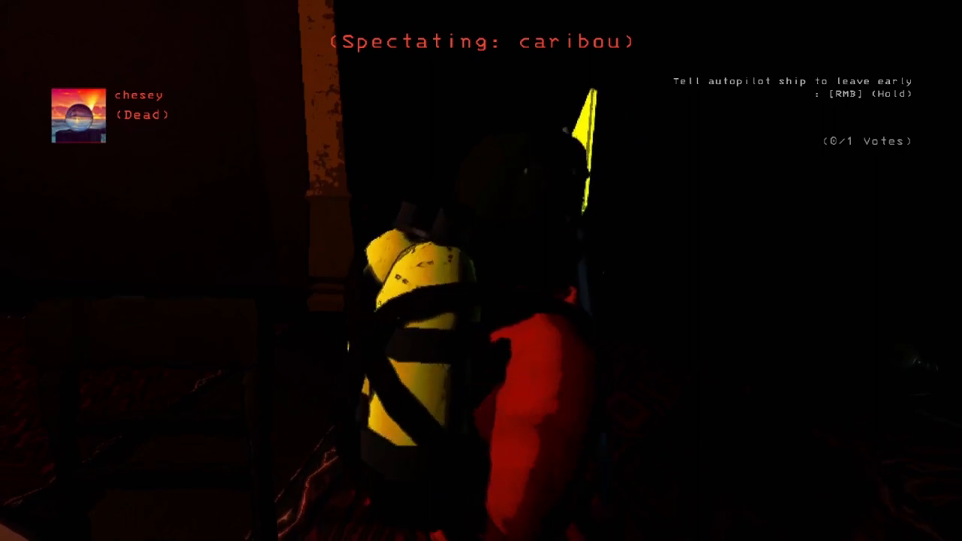
{"action": "mouse_move", "coordinate": [481, 271]}
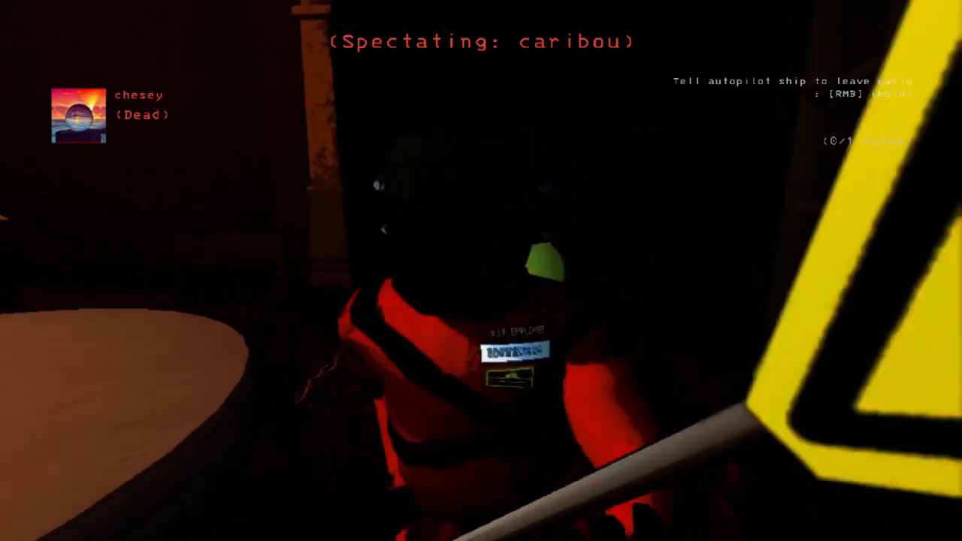